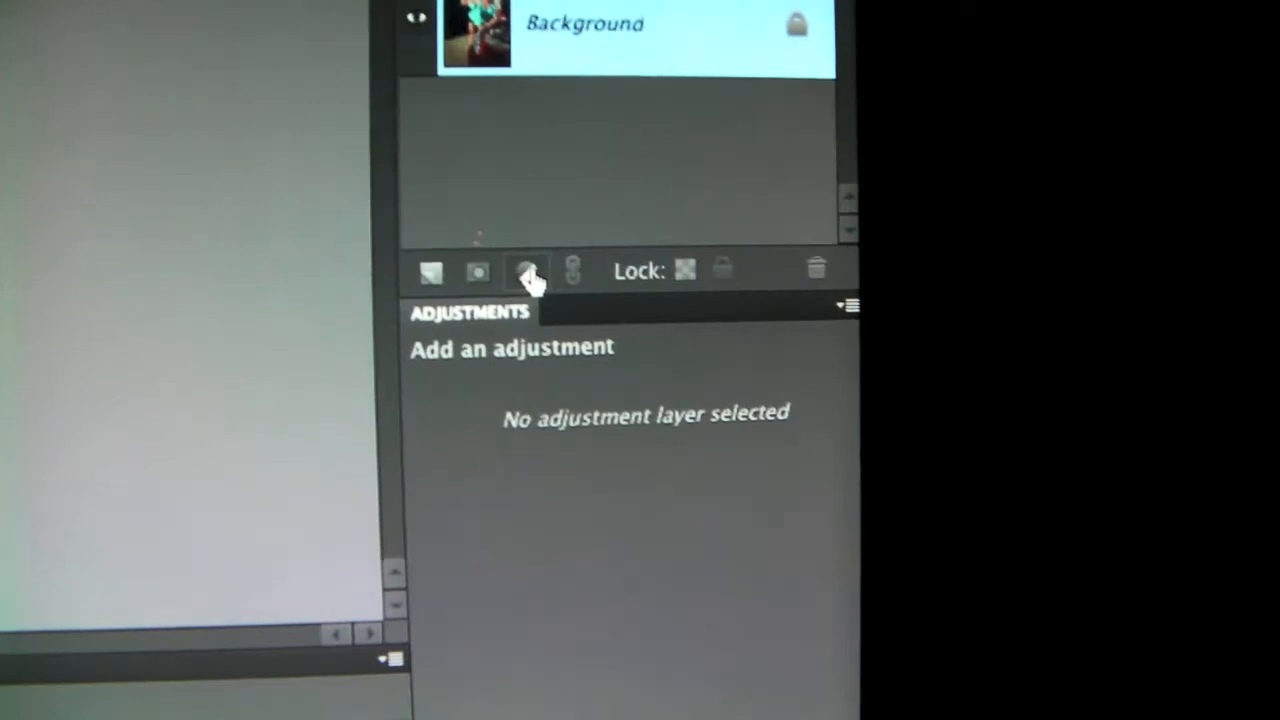
# Show the fill and adjustment layer menu from the Layers panel.
pyautogui.click(527, 272)
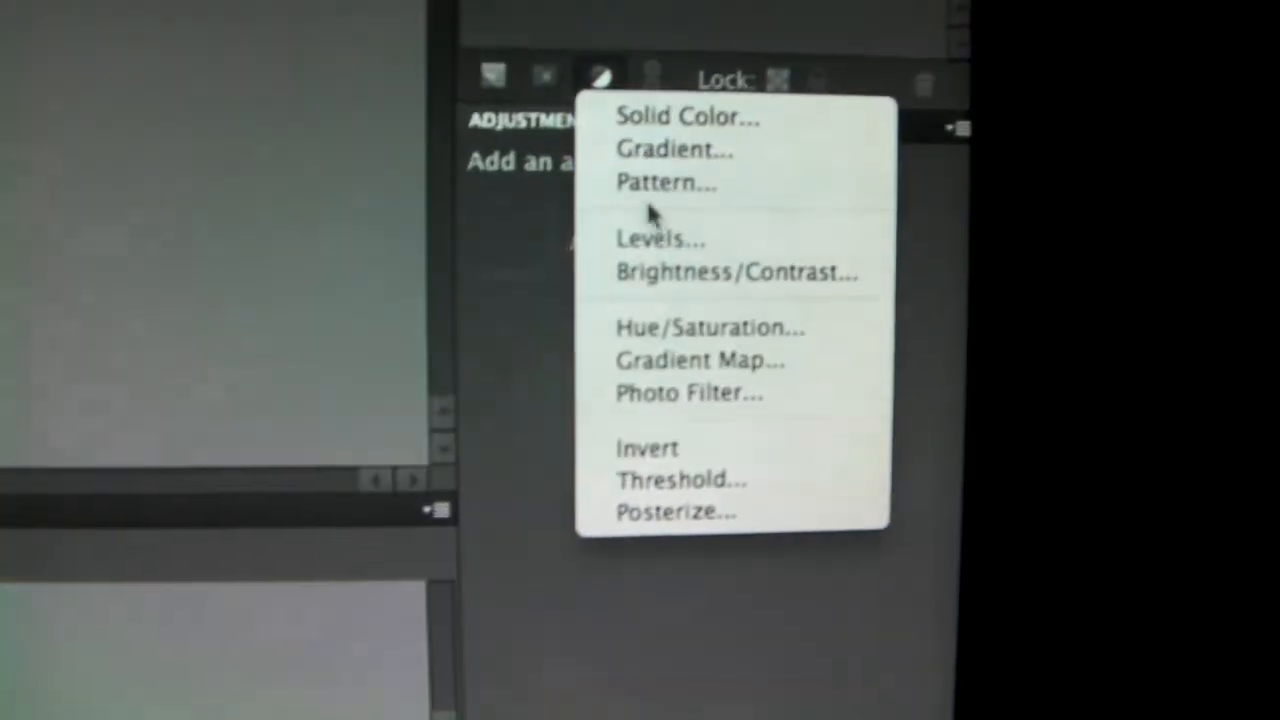
pyautogui.moveTo(710, 367)
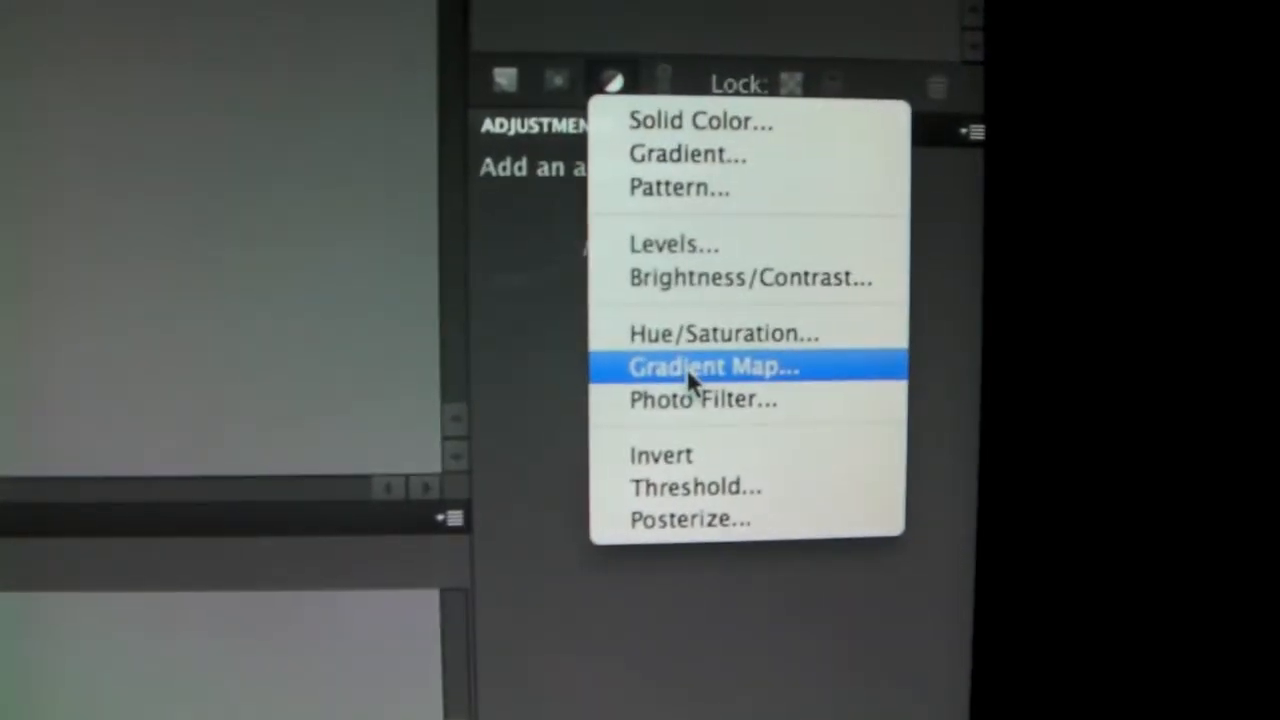
# Add a Gradient Map adjustment layer using the Black, White gradient preset.
pyautogui.click(712, 367)
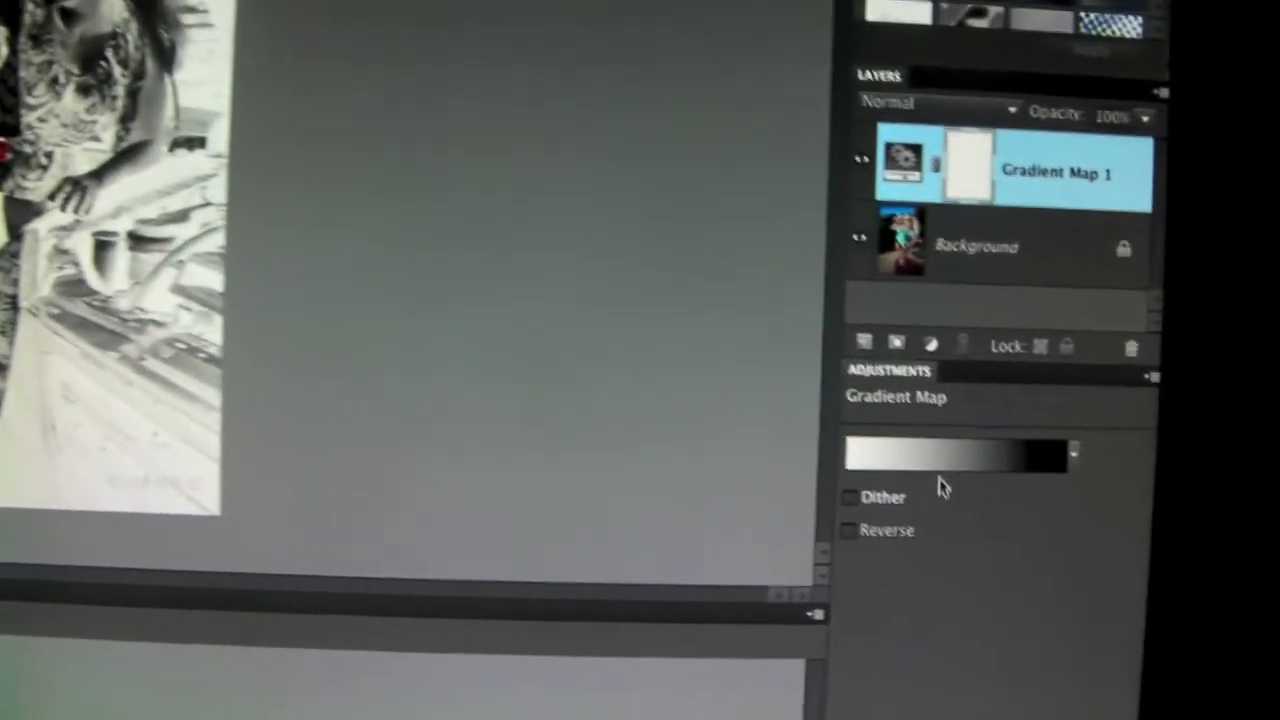
pyautogui.click(955, 455)
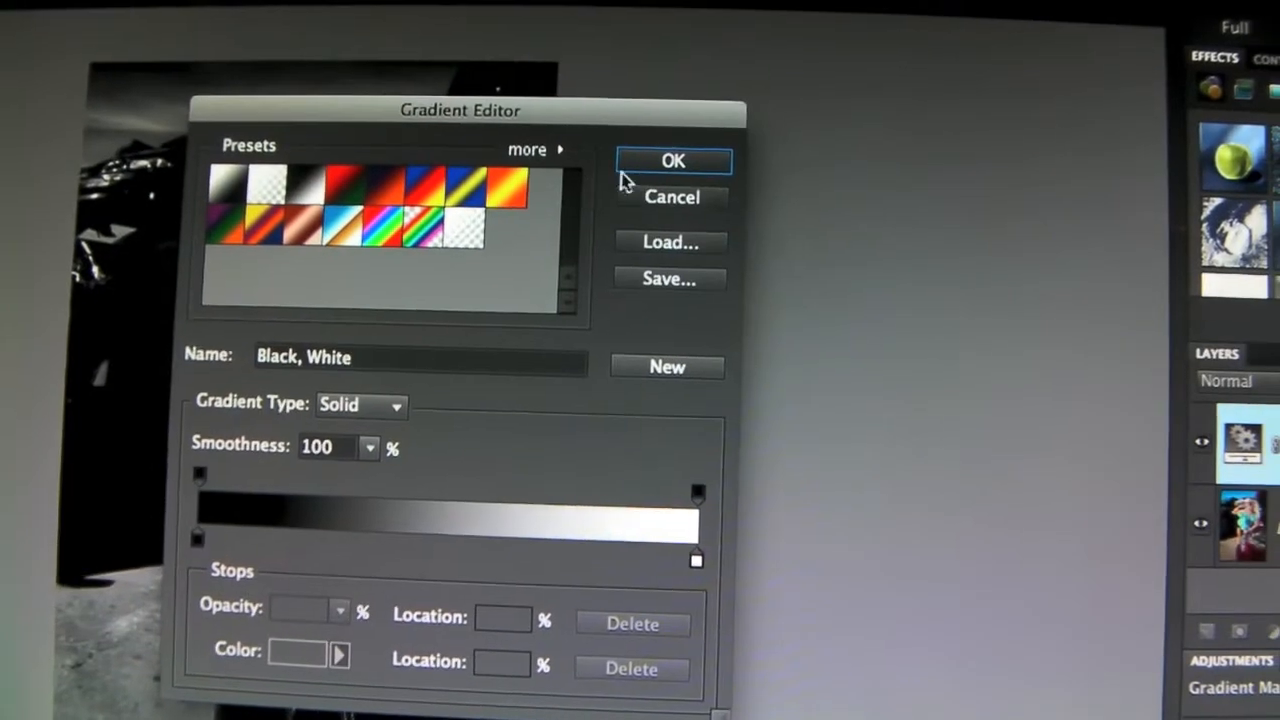
pyautogui.click(672, 161)
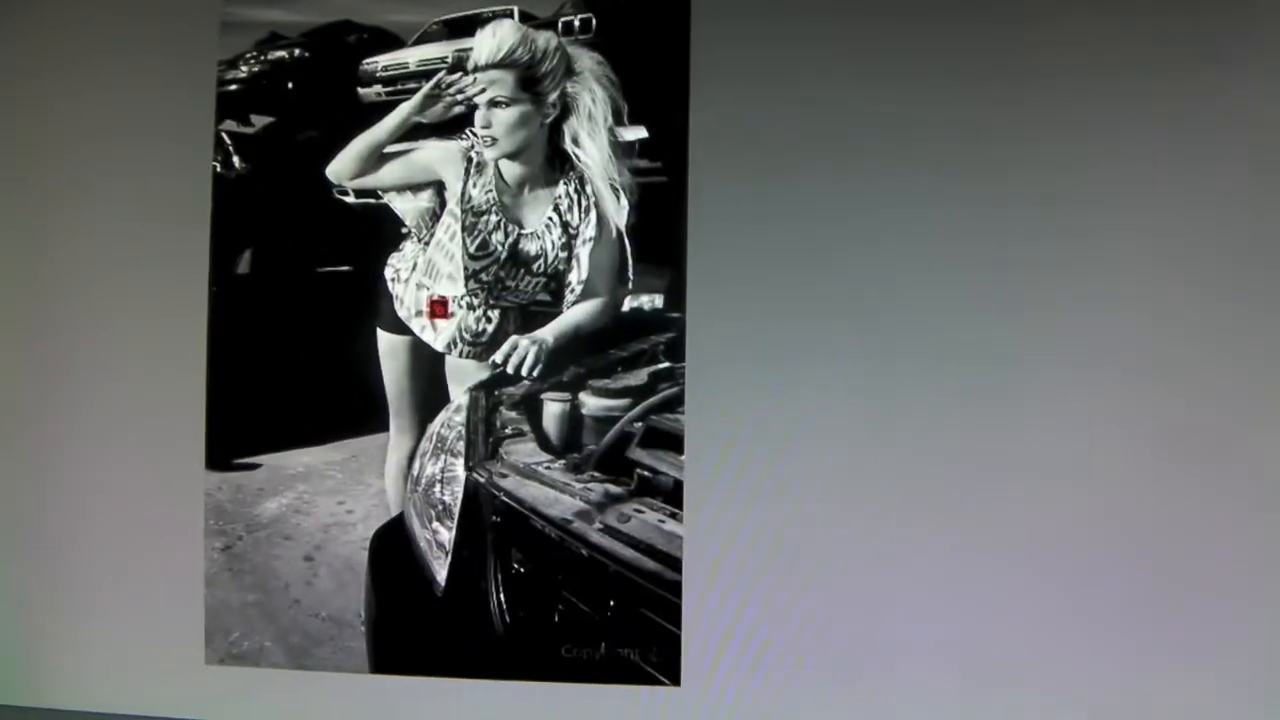